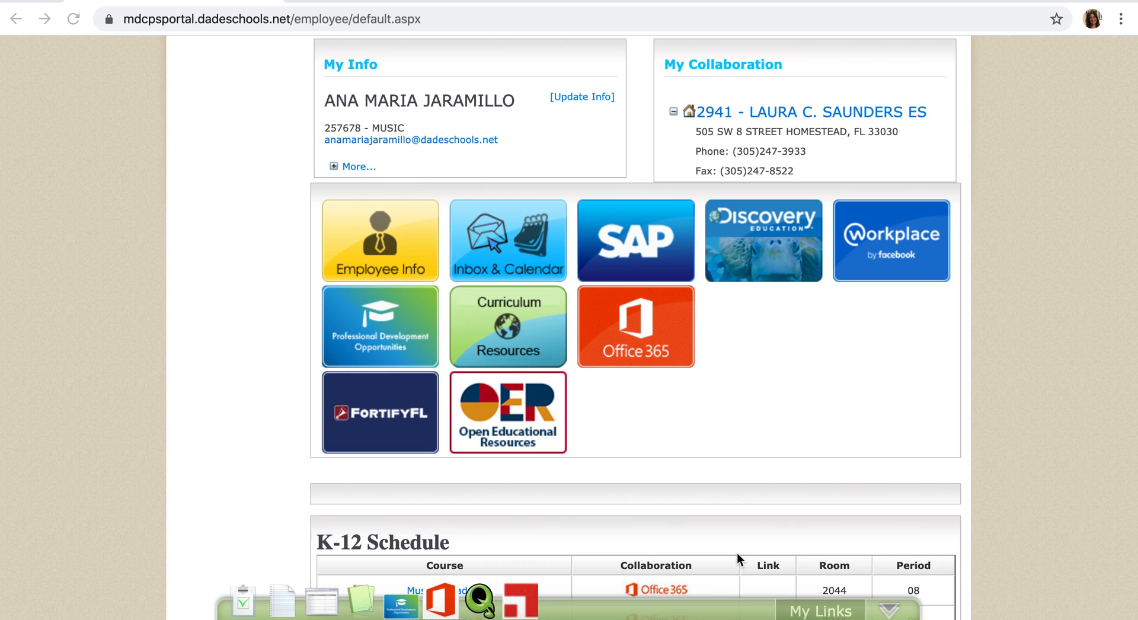
mouse_move(345, 154)
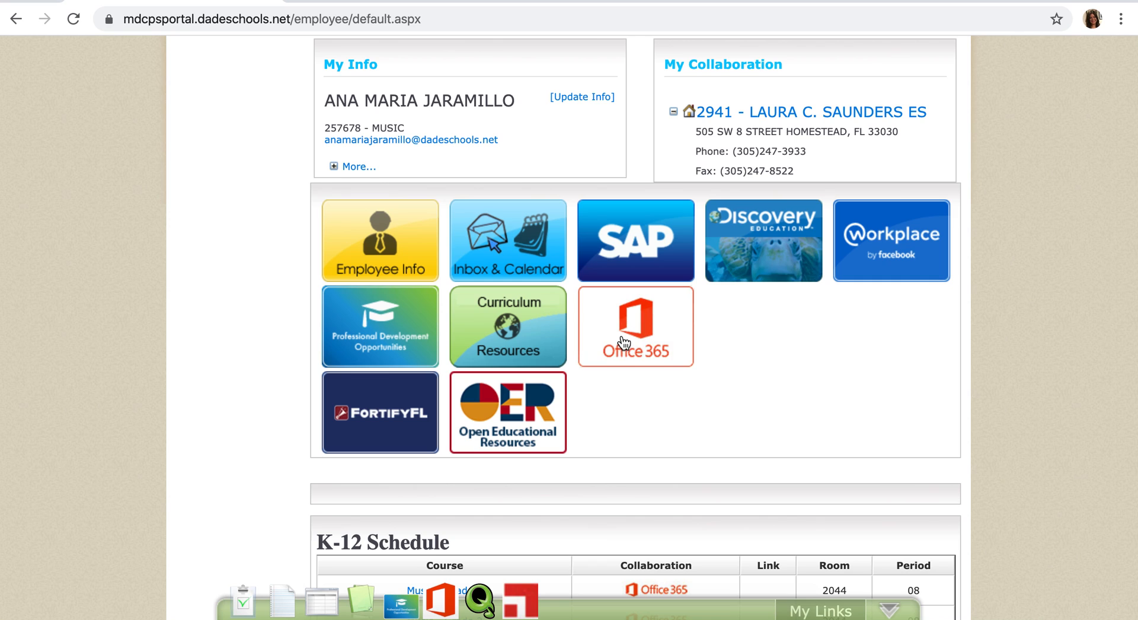
Step: Follow the Office 365 tile from the Dade Schools portal to the organizational sign-in page
left_click(634, 327)
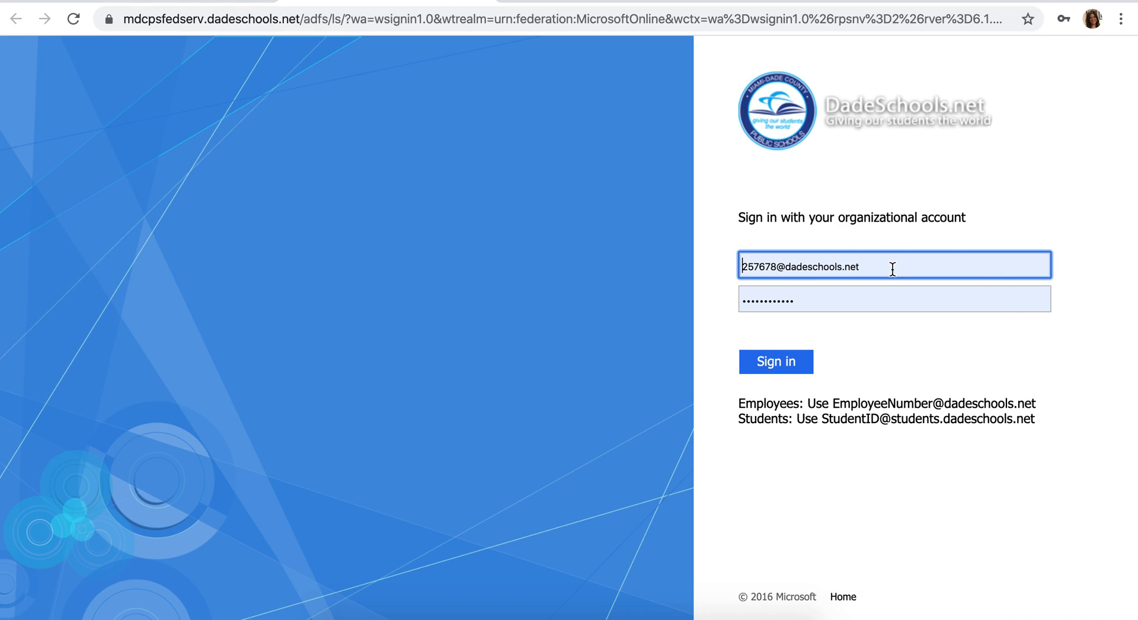
mouse_move(955, 274)
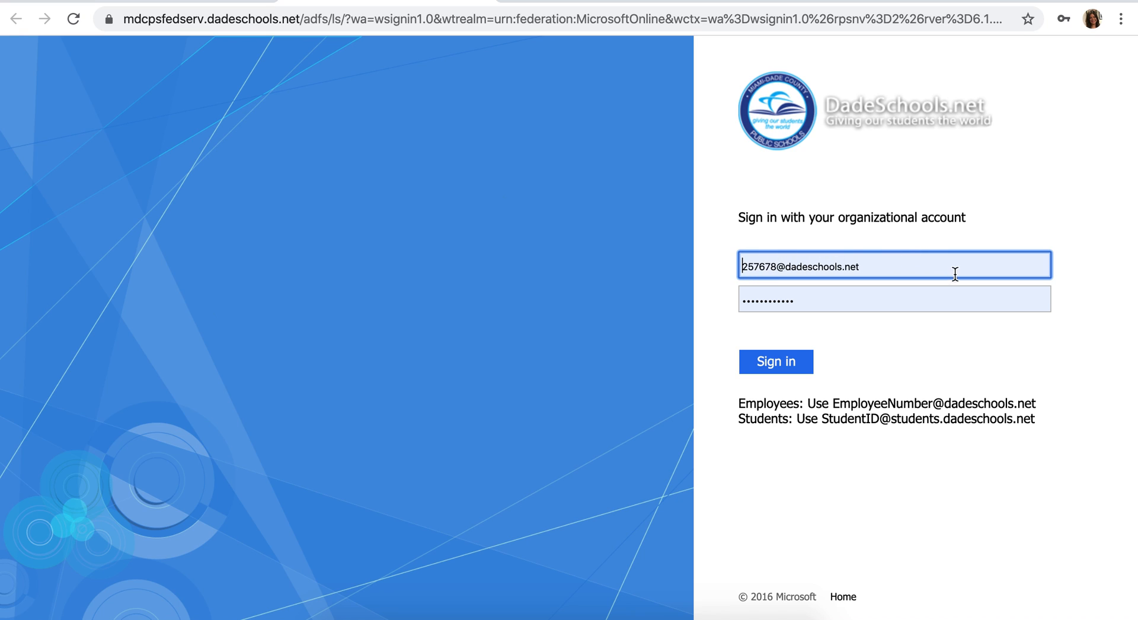
mouse_move(855, 421)
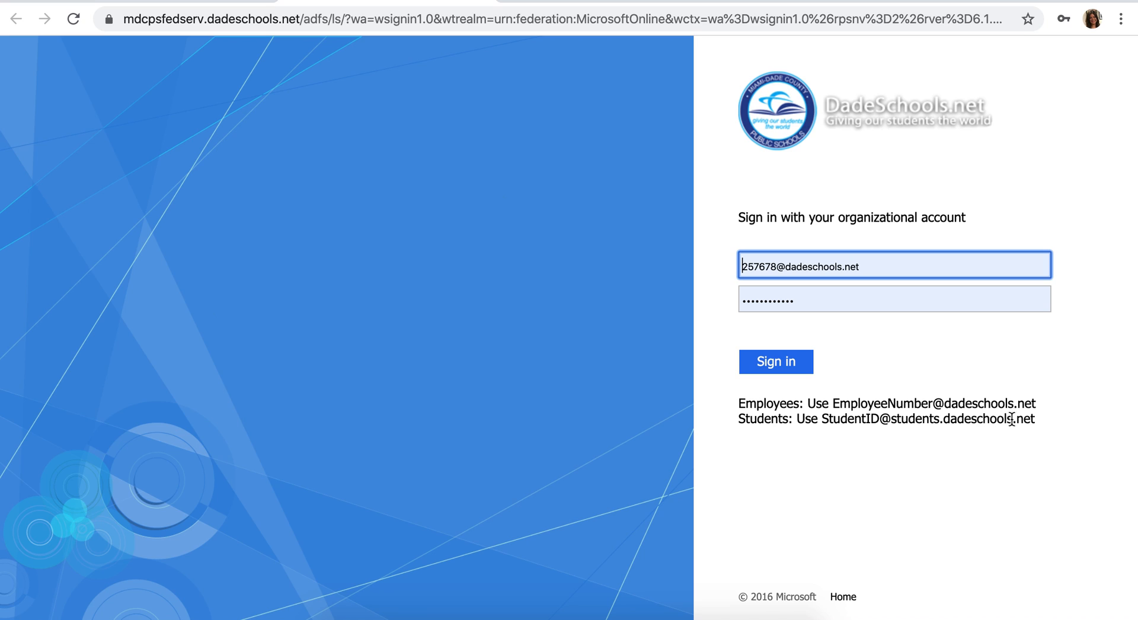
mouse_move(996, 423)
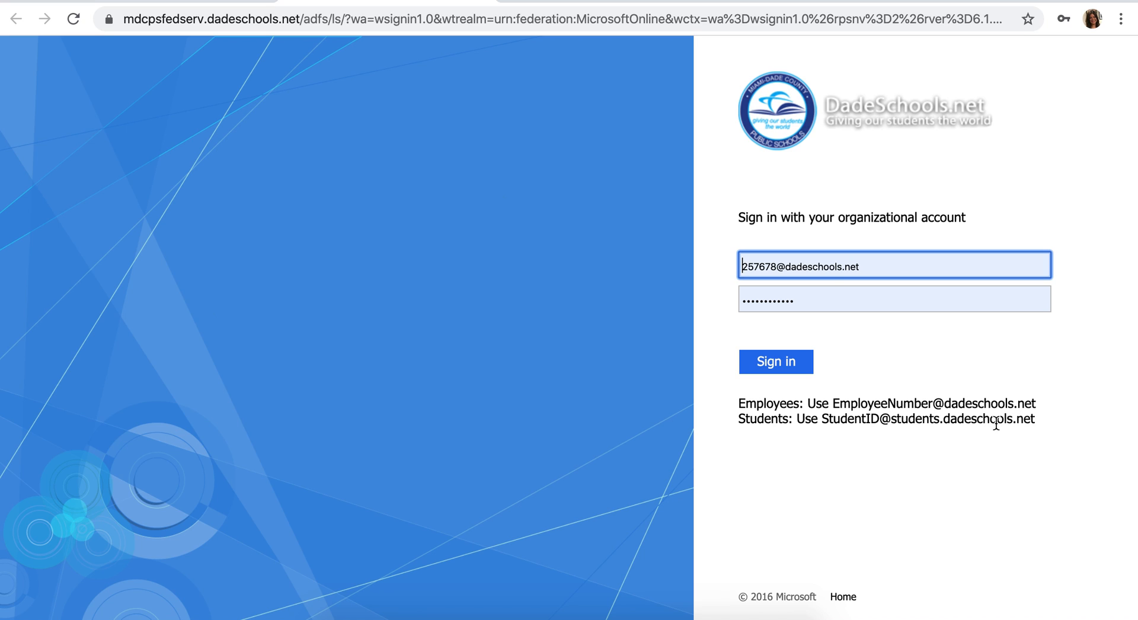
mouse_move(815, 305)
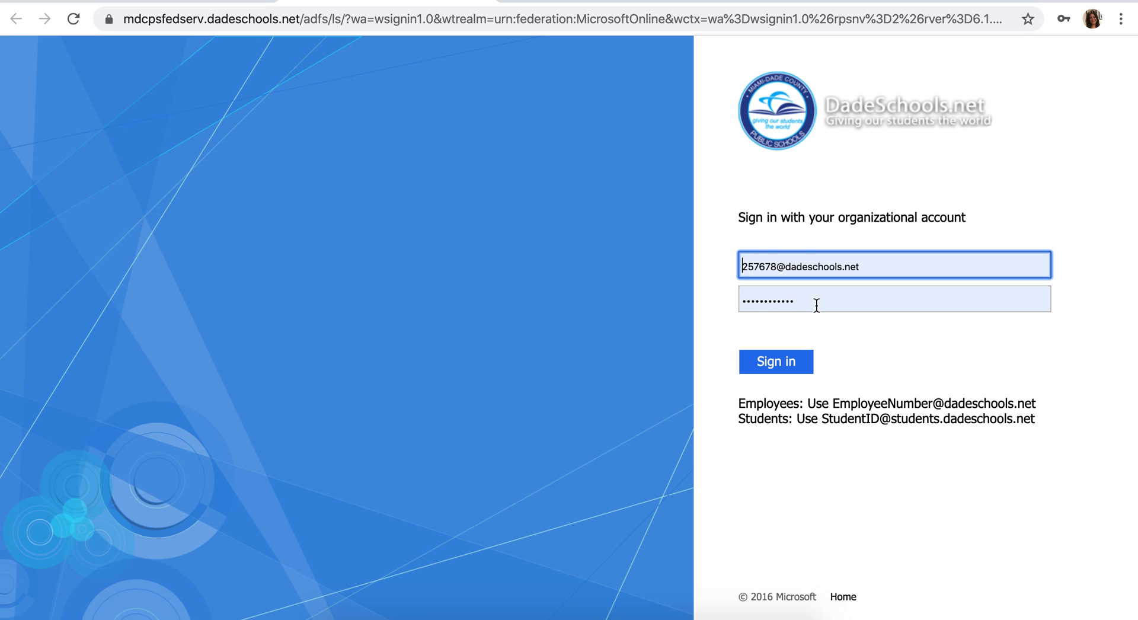
mouse_move(864, 354)
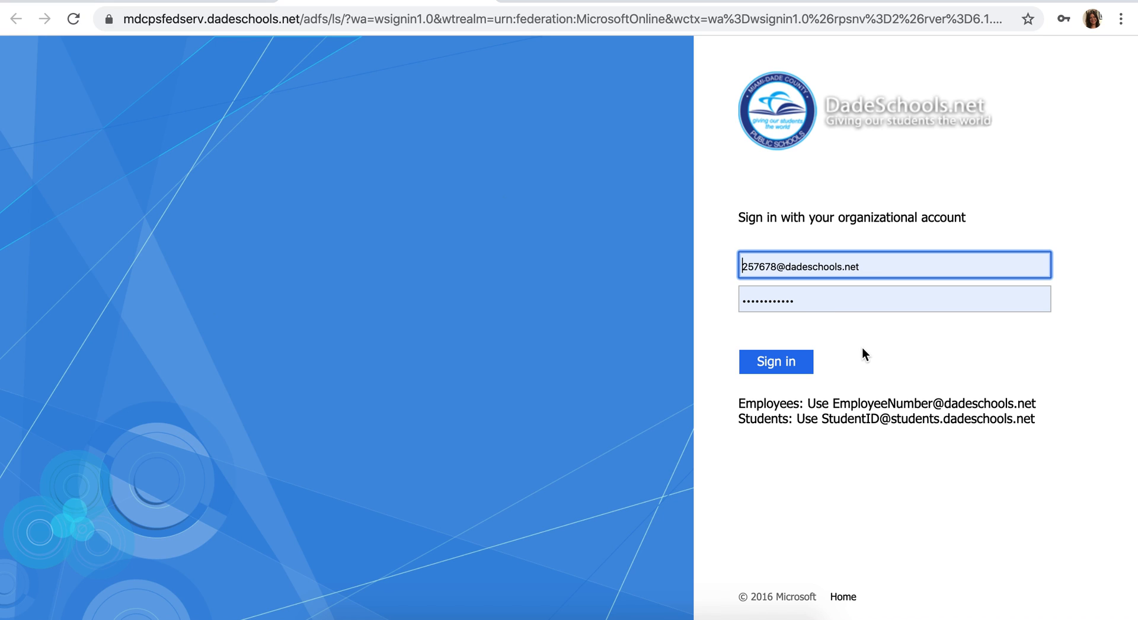
Step: Sign in with the filled-in employee credentials and land on the Office 365 home page
left_click(775, 362)
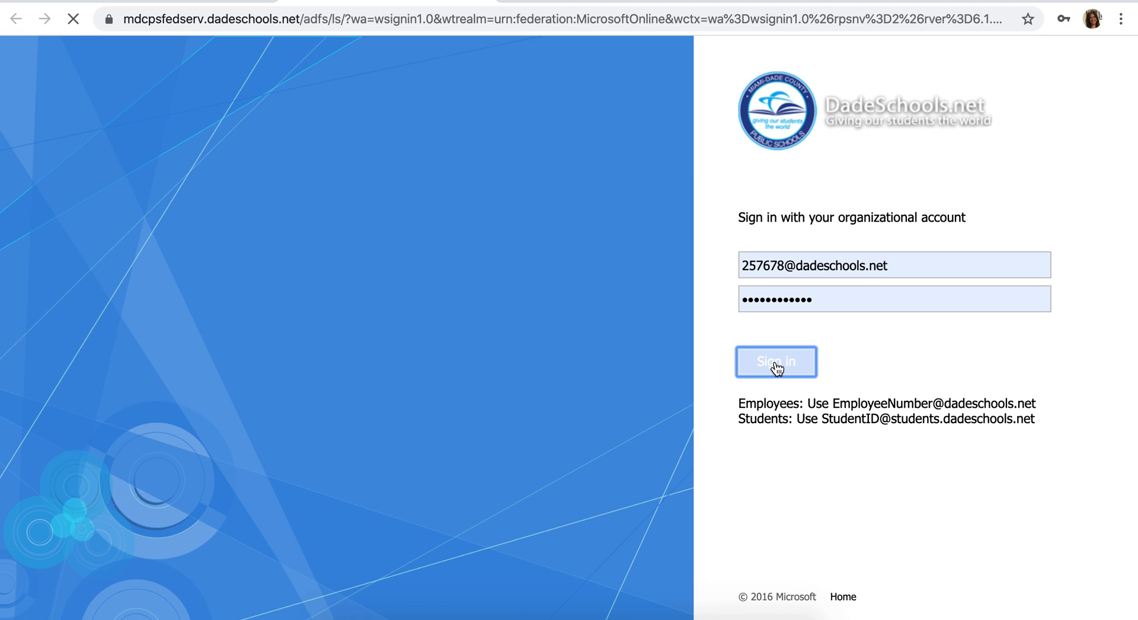
left_click(775, 362)
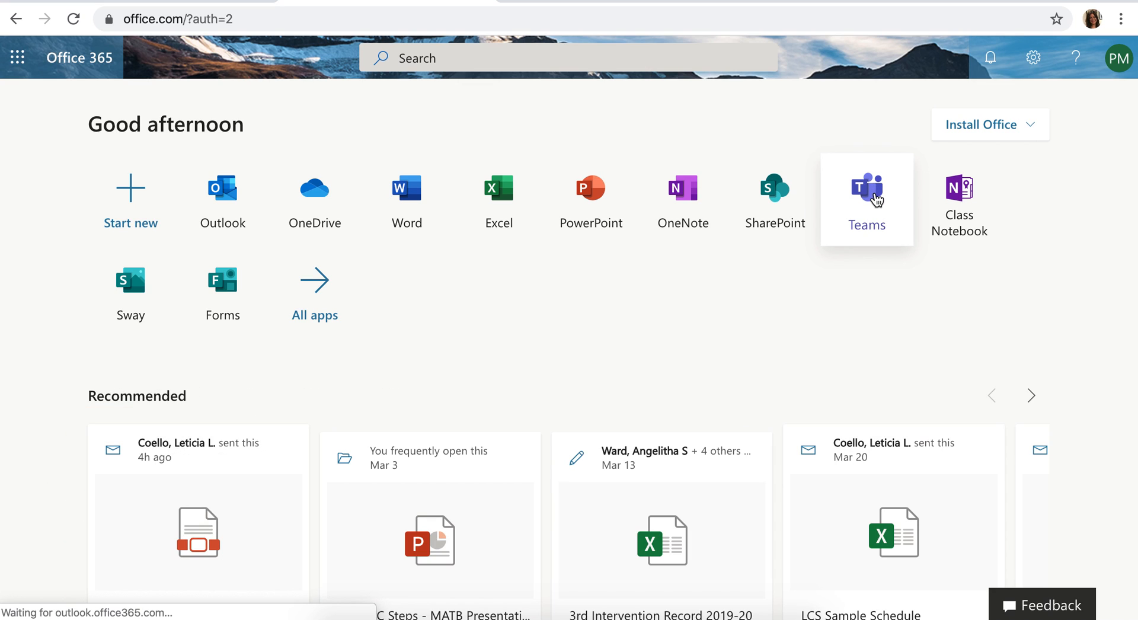
Step: Launch Microsoft Teams from the Office 365 app list
left_click(865, 190)
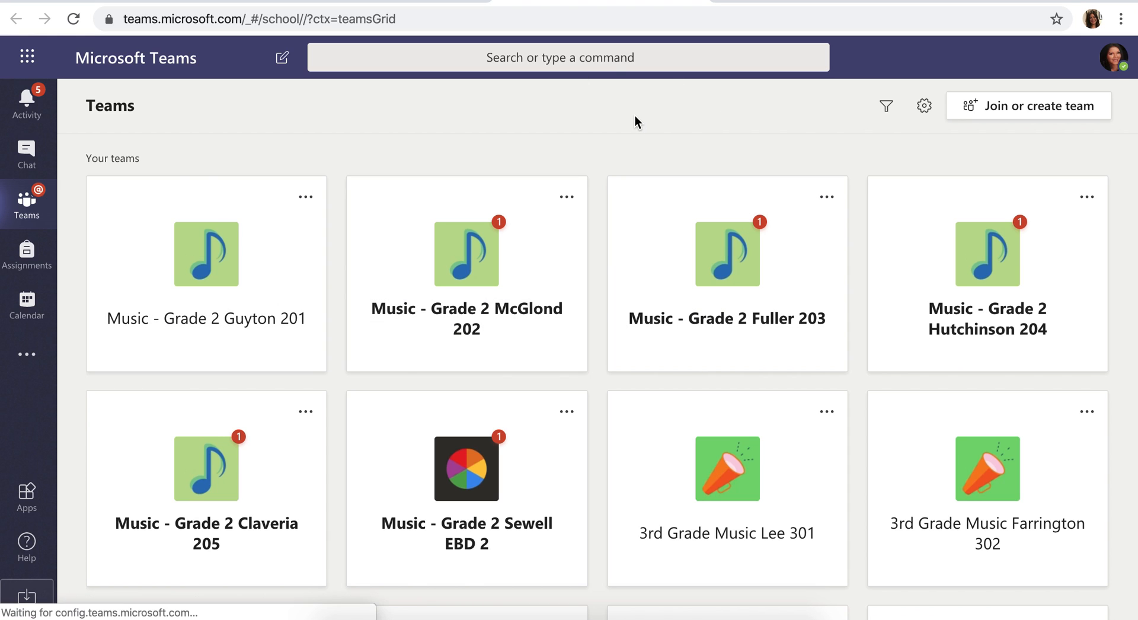
mouse_move(307, 124)
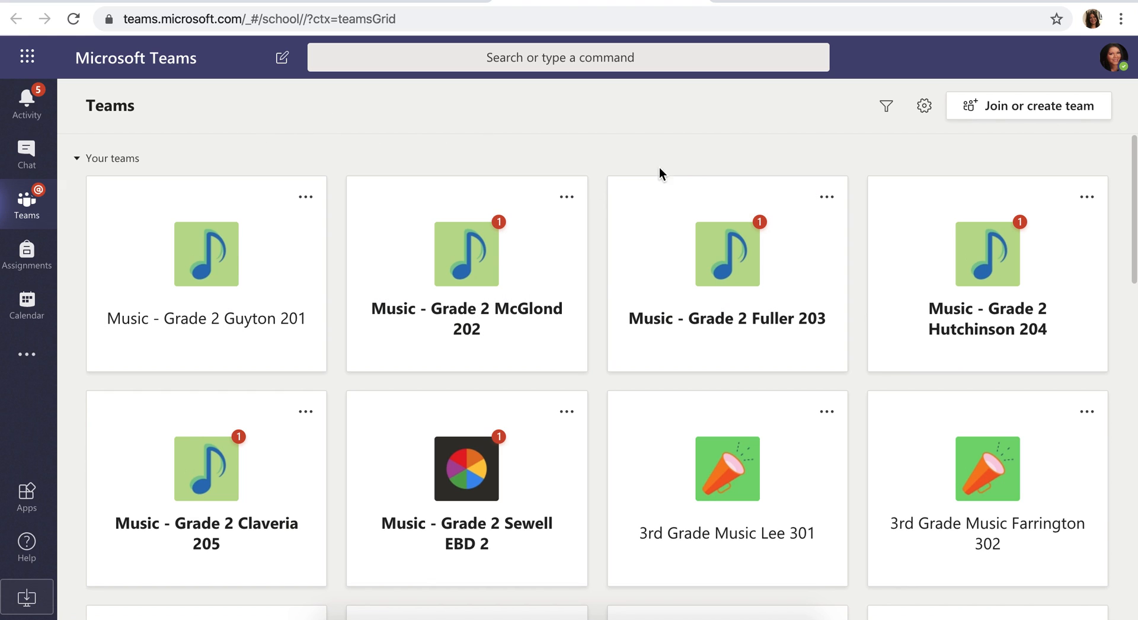
mouse_move(810, 147)
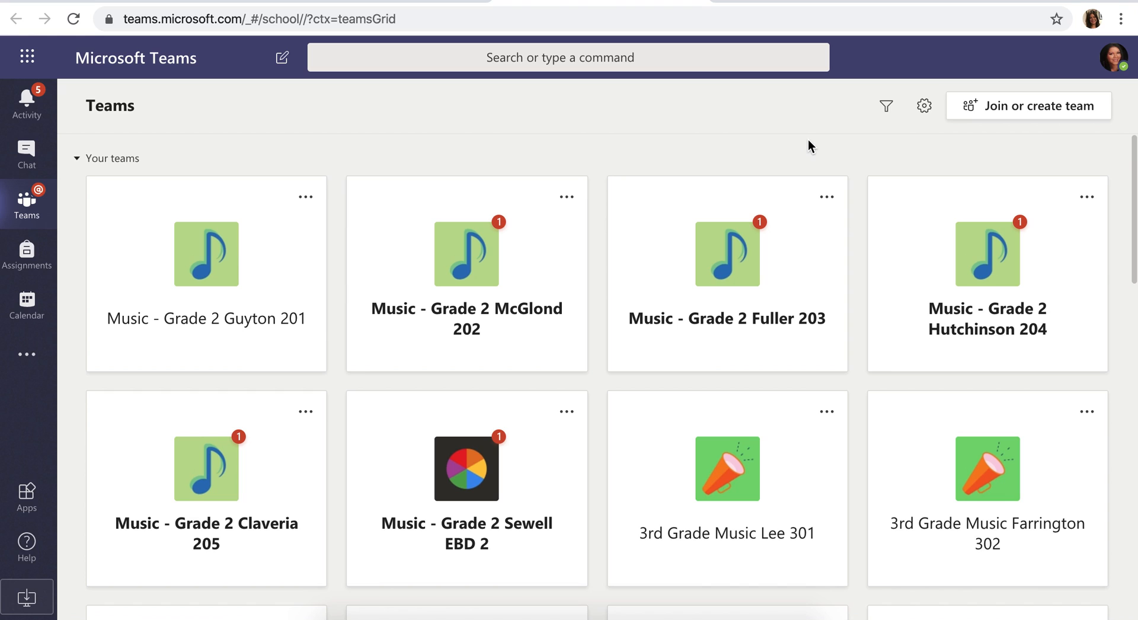
mouse_move(555, 195)
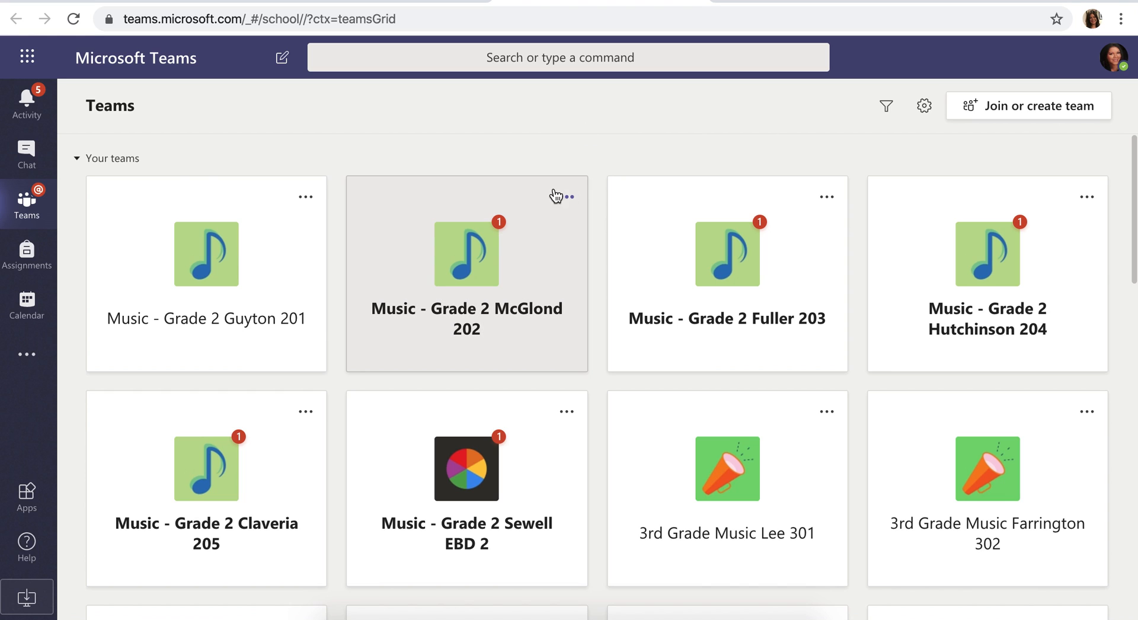
mouse_move(485, 260)
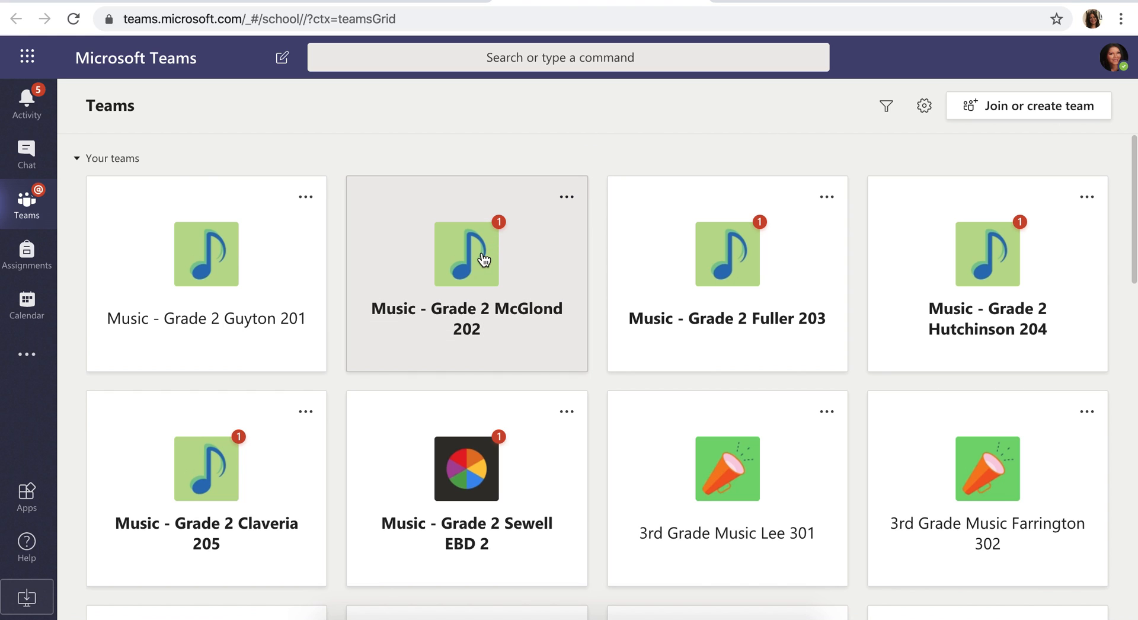
Step: Enter the Music - Grade 2 McGlond 202 team and view its Treble Clef Lines and Spaces assignment
left_click(466, 254)
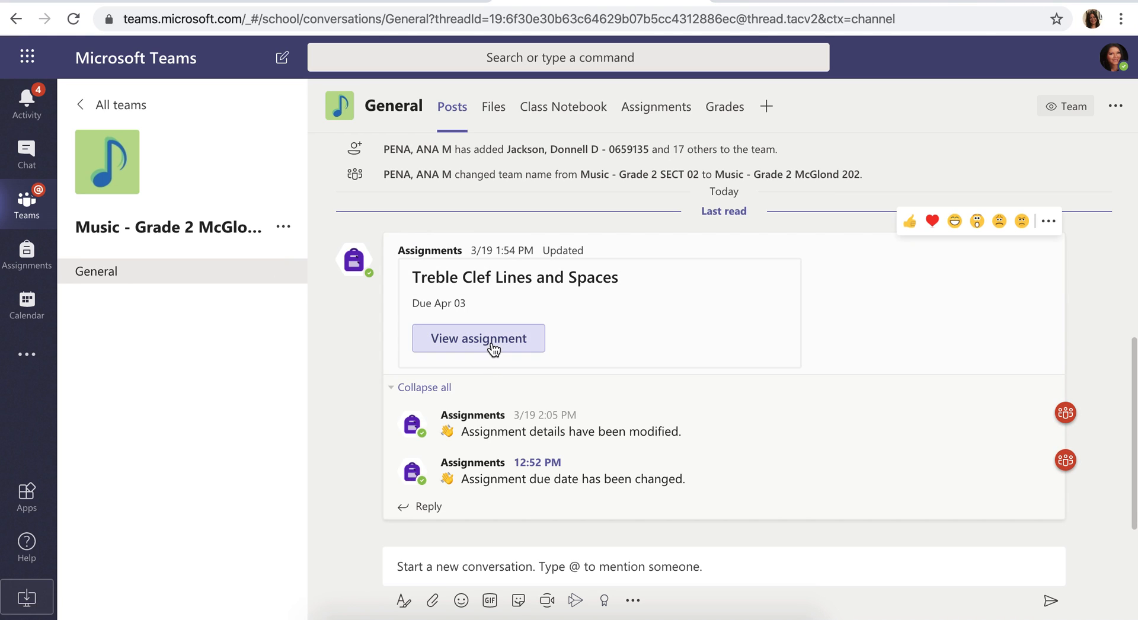
left_click(478, 338)
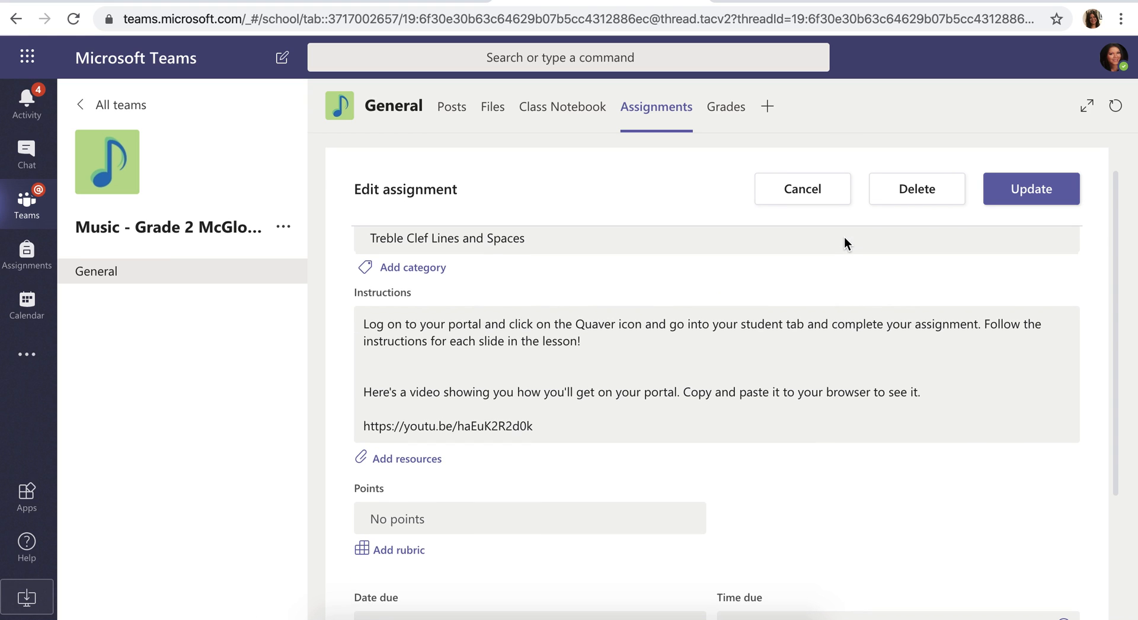
mouse_move(774, 374)
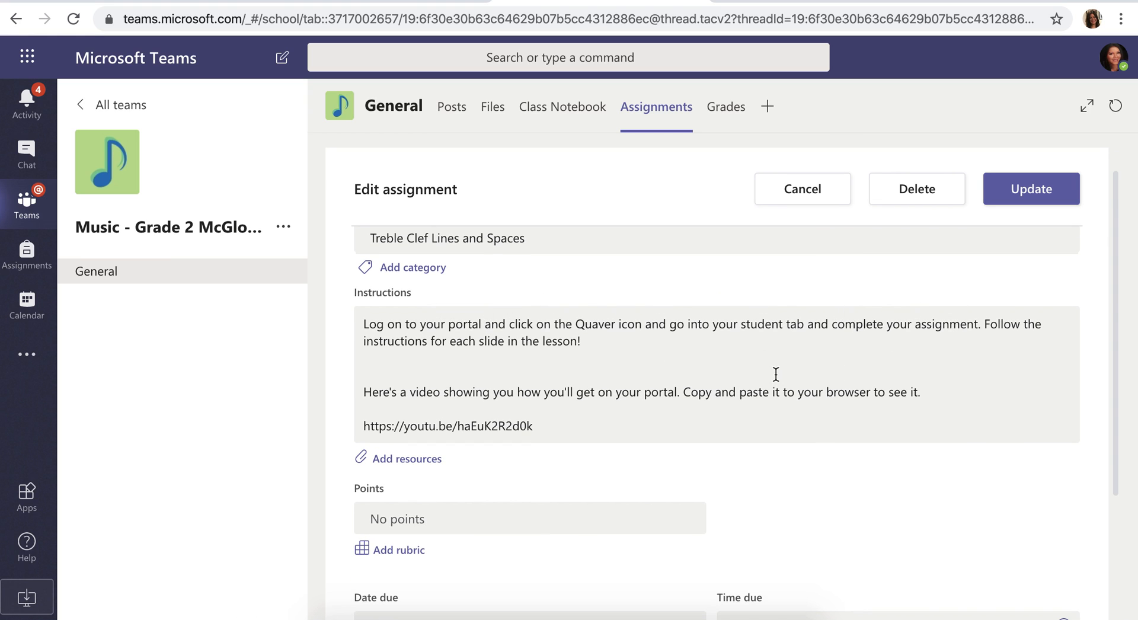
mouse_move(946, 440)
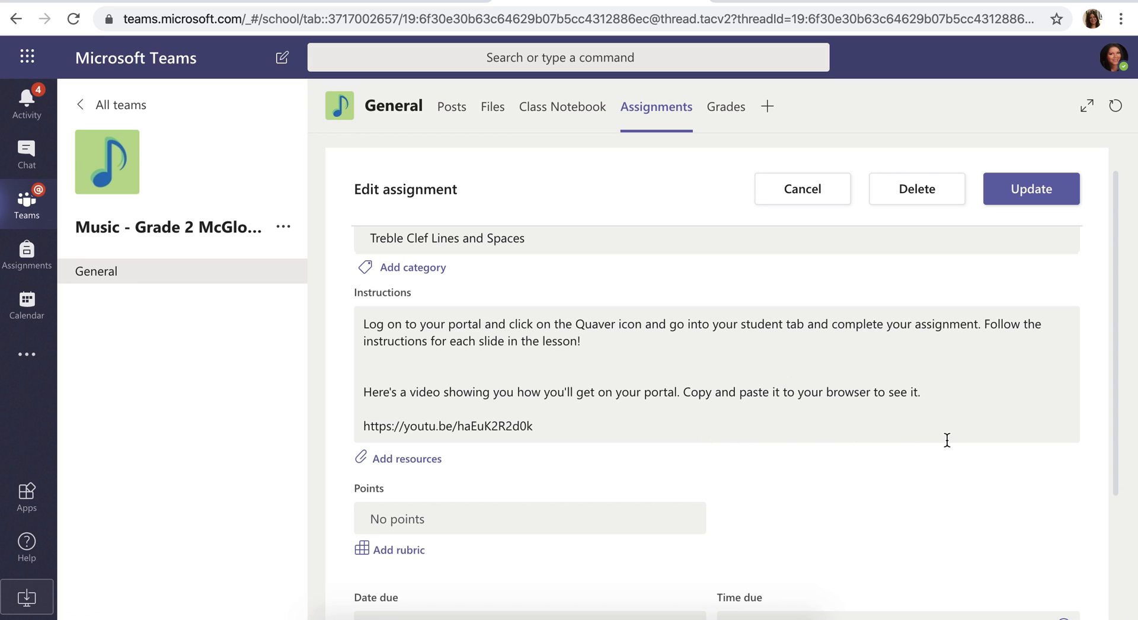
mouse_move(406, 420)
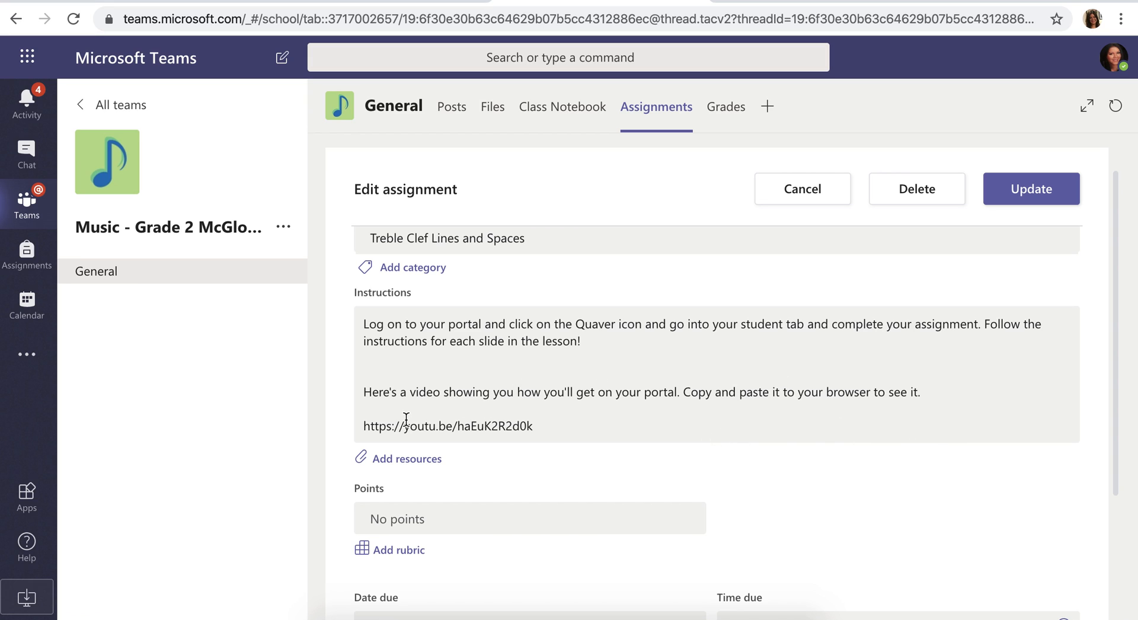
mouse_move(772, 435)
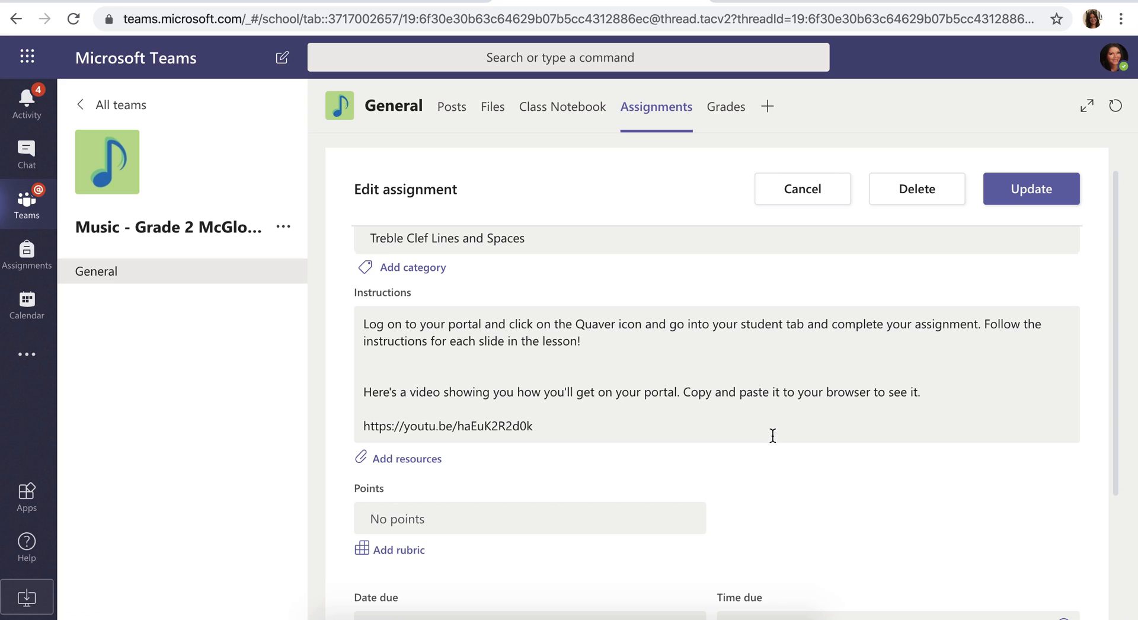
mouse_move(691, 440)
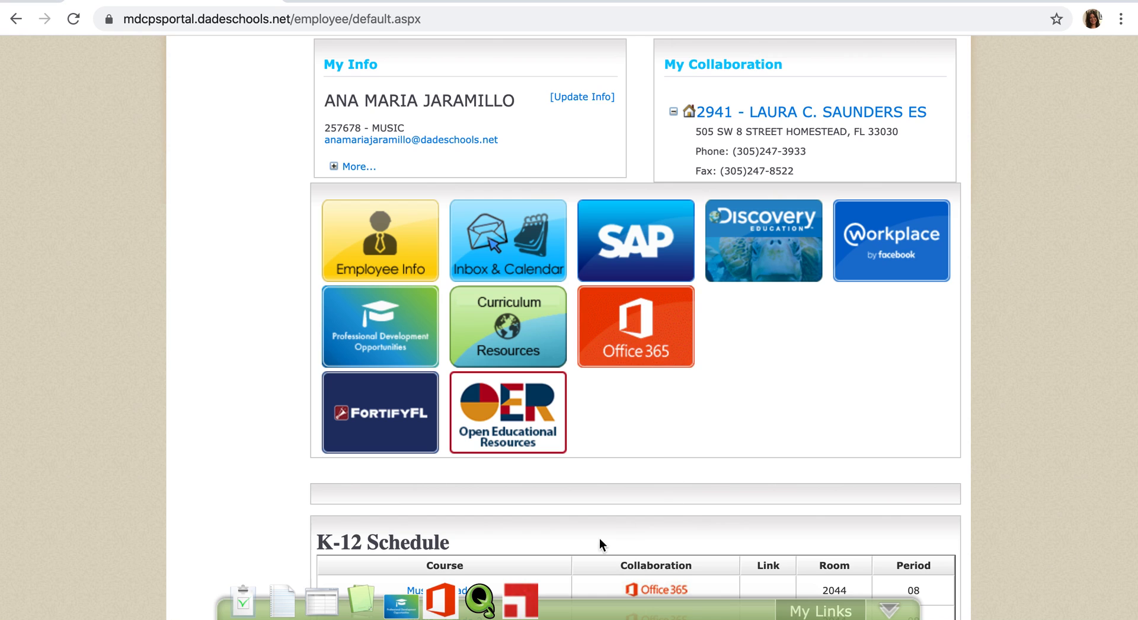
mouse_move(493, 599)
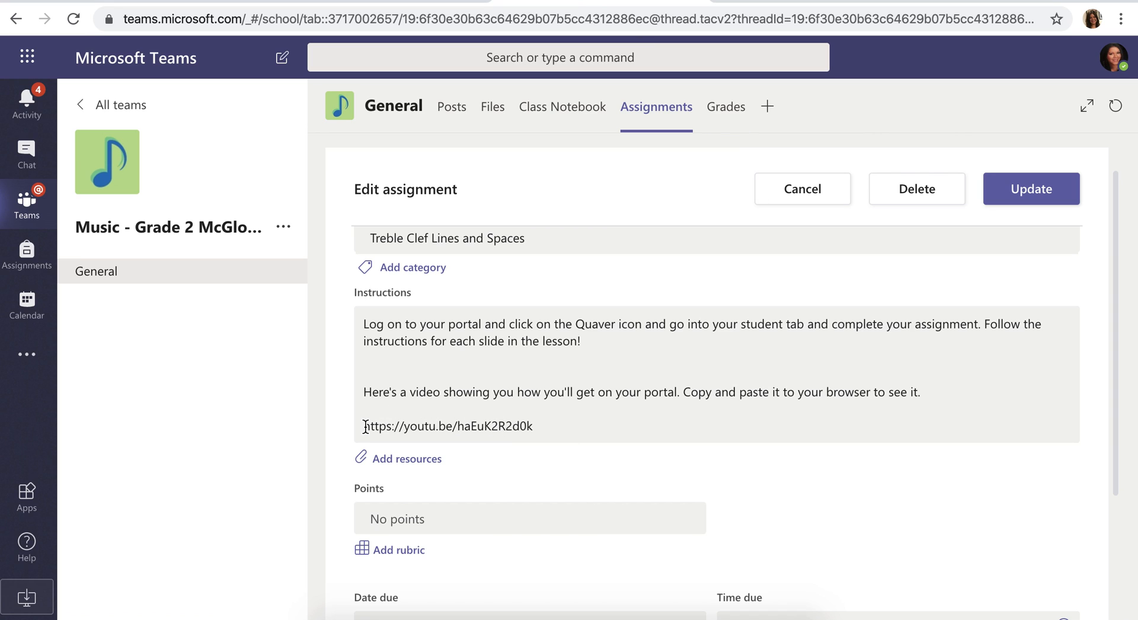
mouse_move(481, 46)
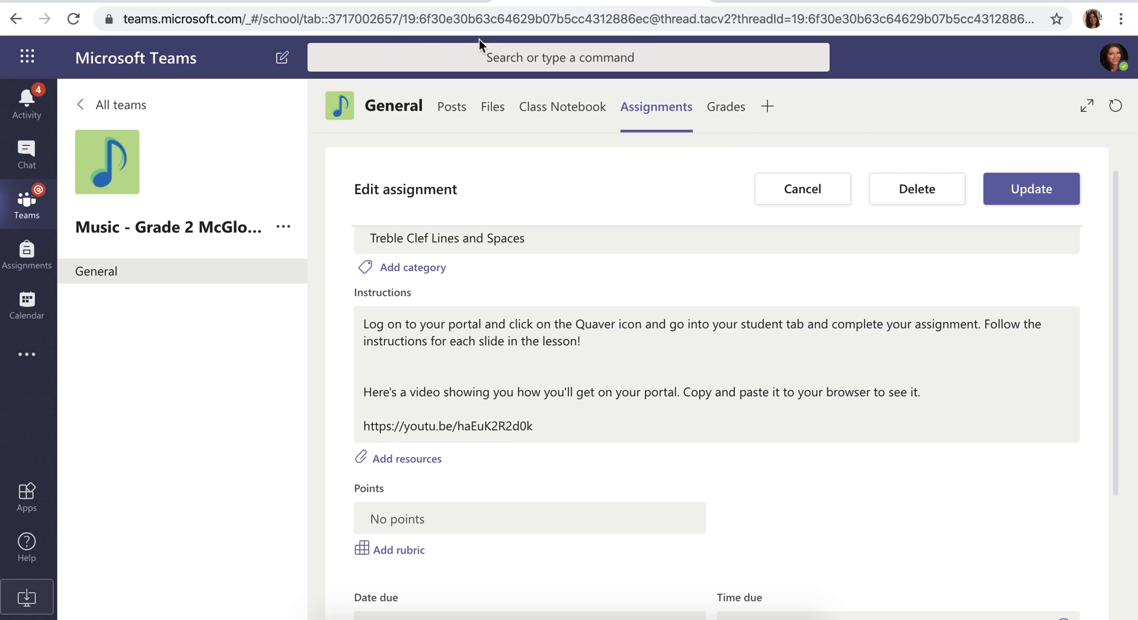
mouse_move(616, 471)
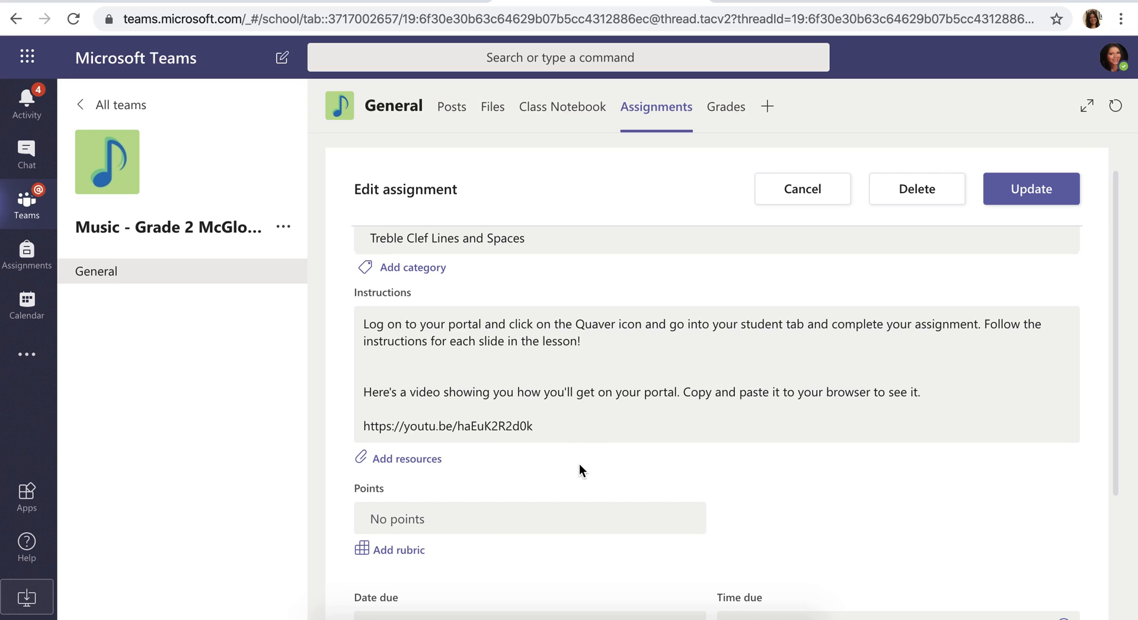
mouse_move(561, 458)
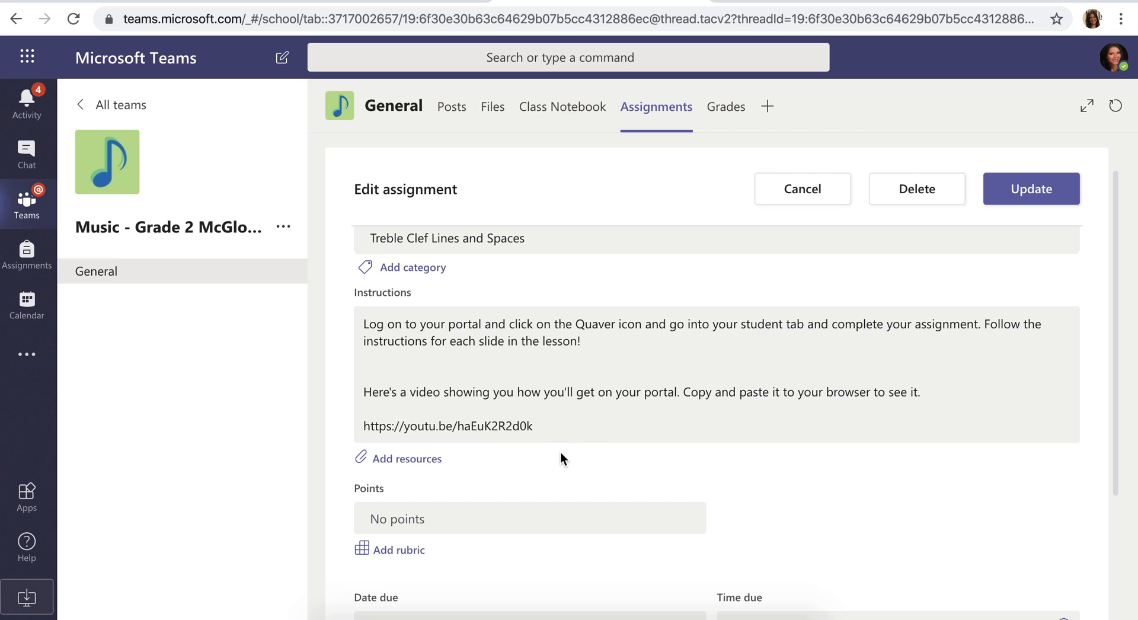
mouse_move(914, 432)
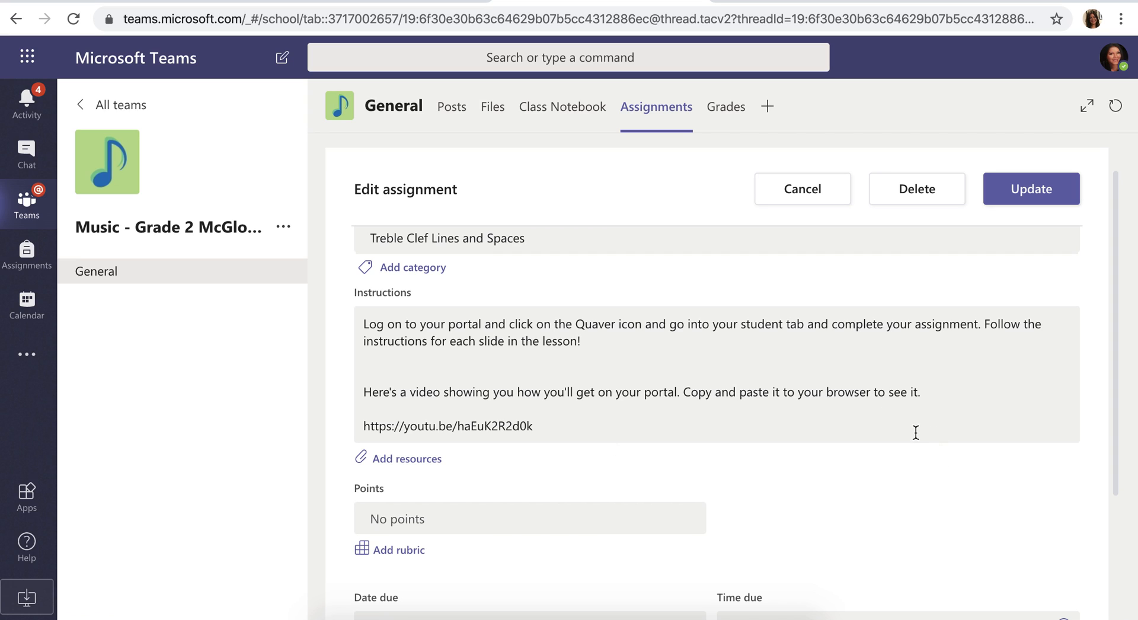
mouse_move(1033, 142)
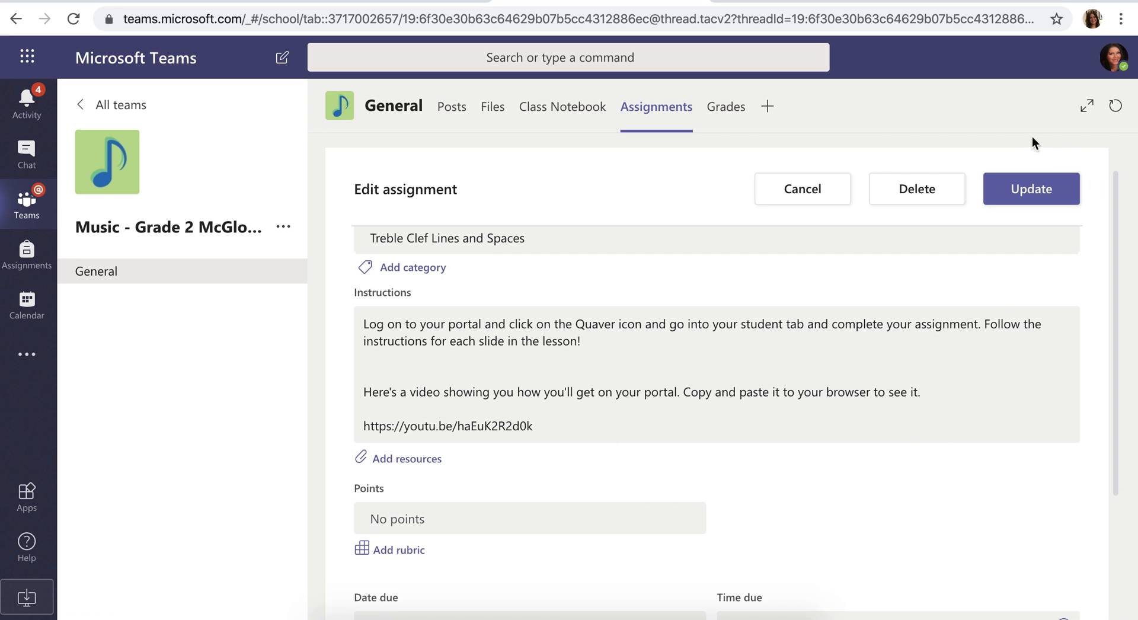
mouse_move(1013, 143)
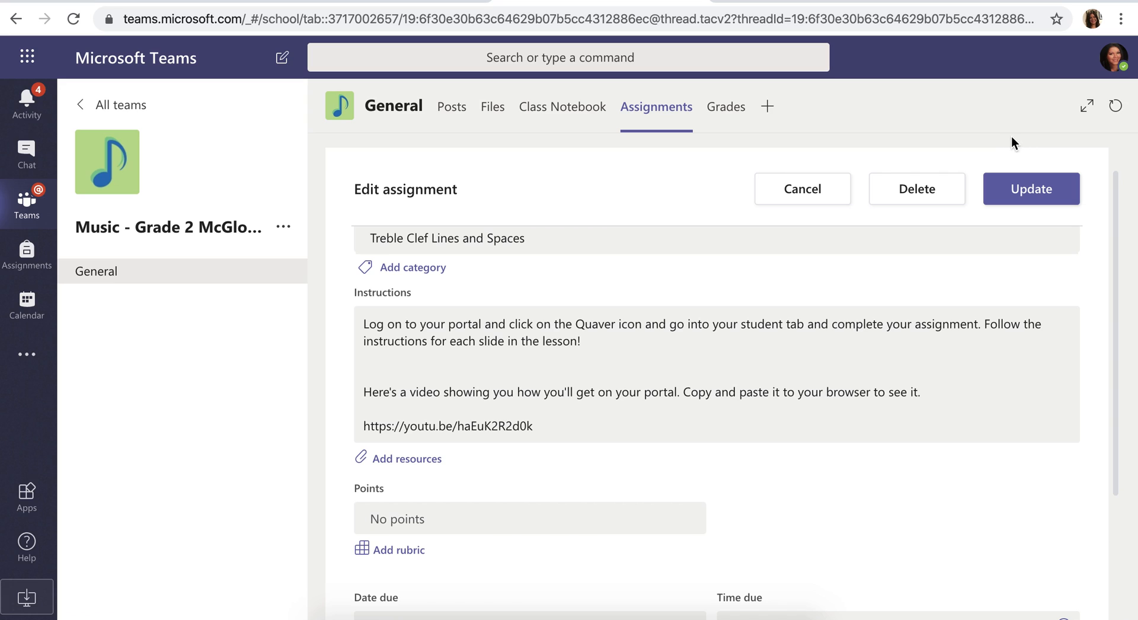
mouse_move(1037, 124)
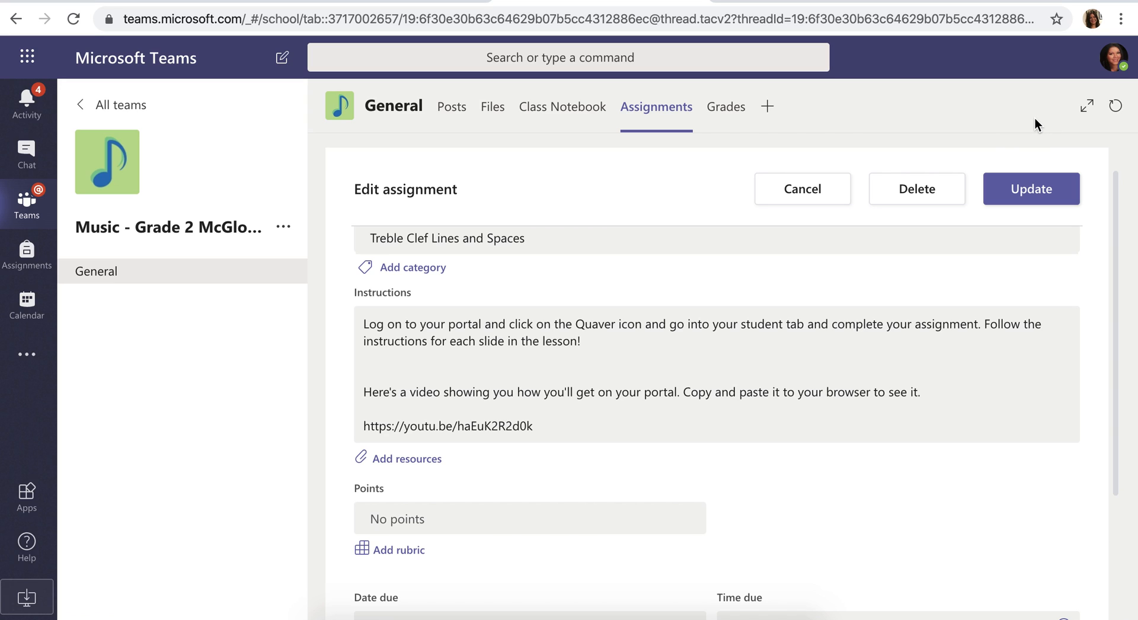
mouse_move(1047, 102)
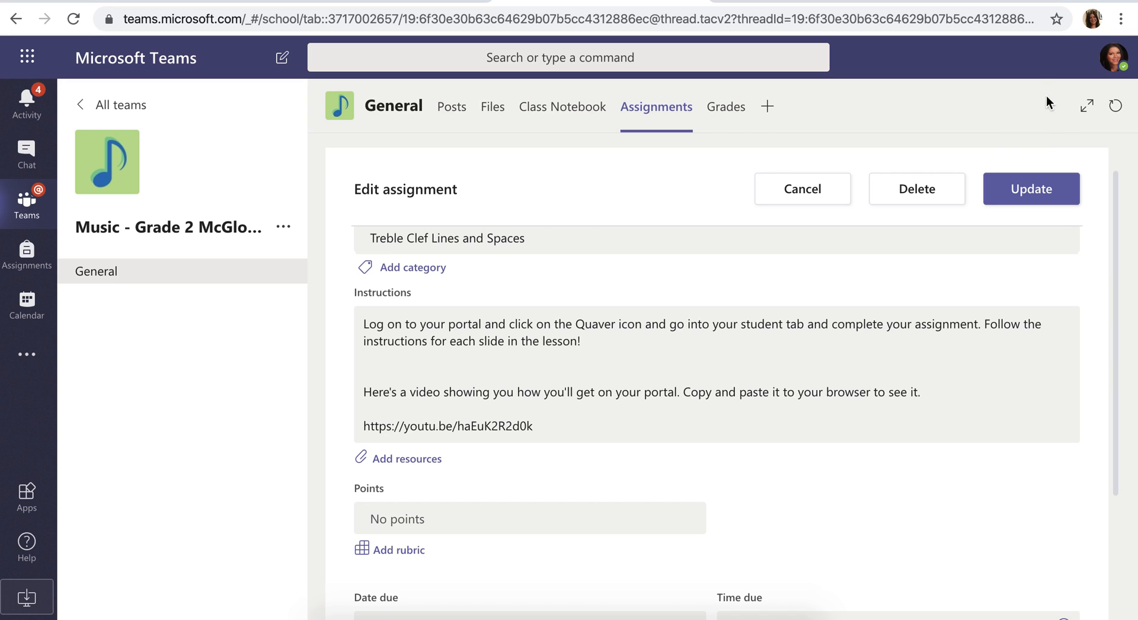
mouse_move(566, 298)
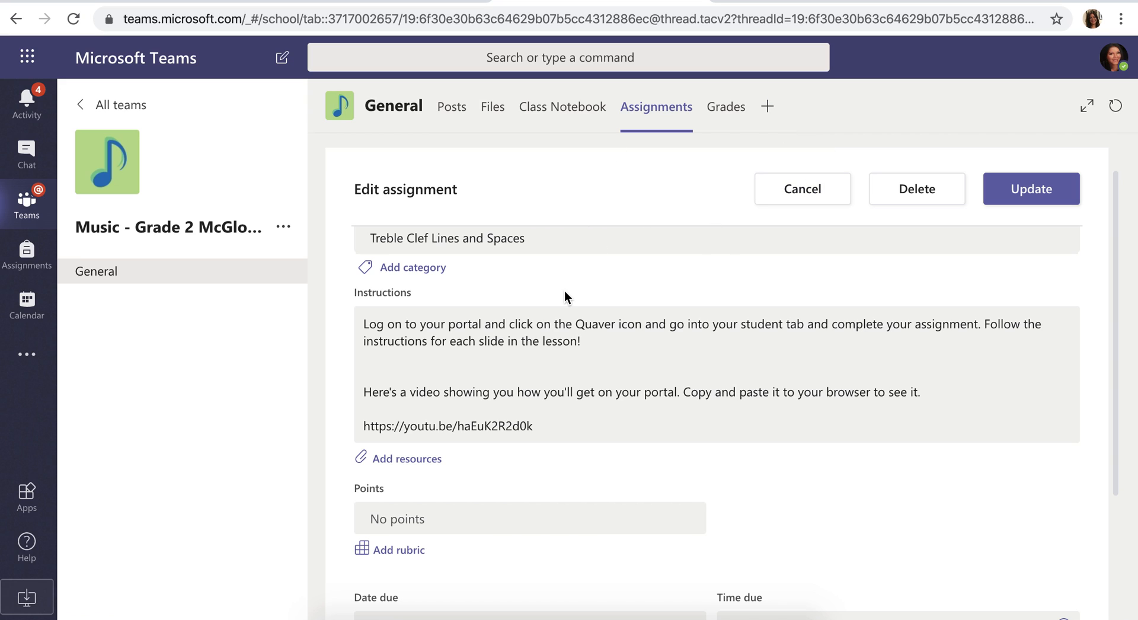
mouse_move(562, 270)
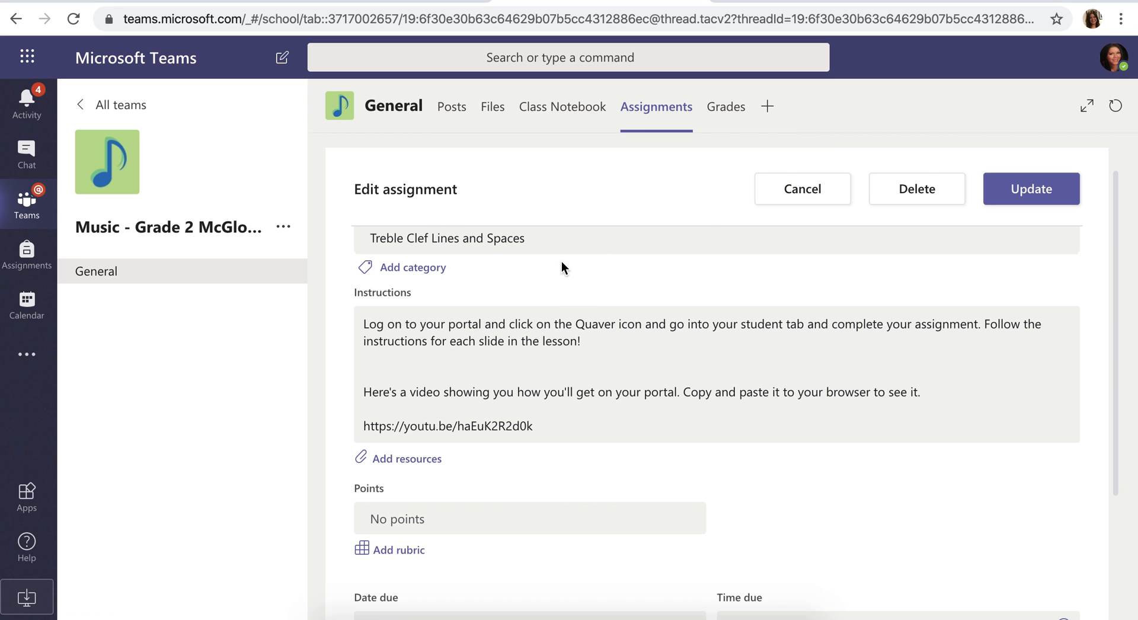
mouse_move(608, 307)
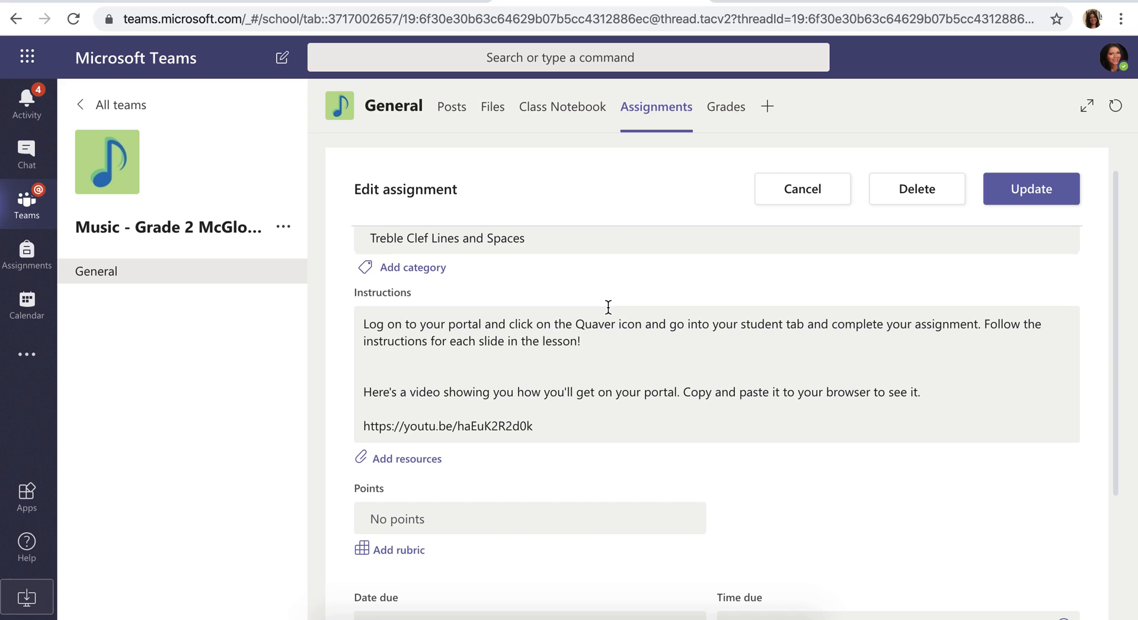
mouse_move(711, 375)
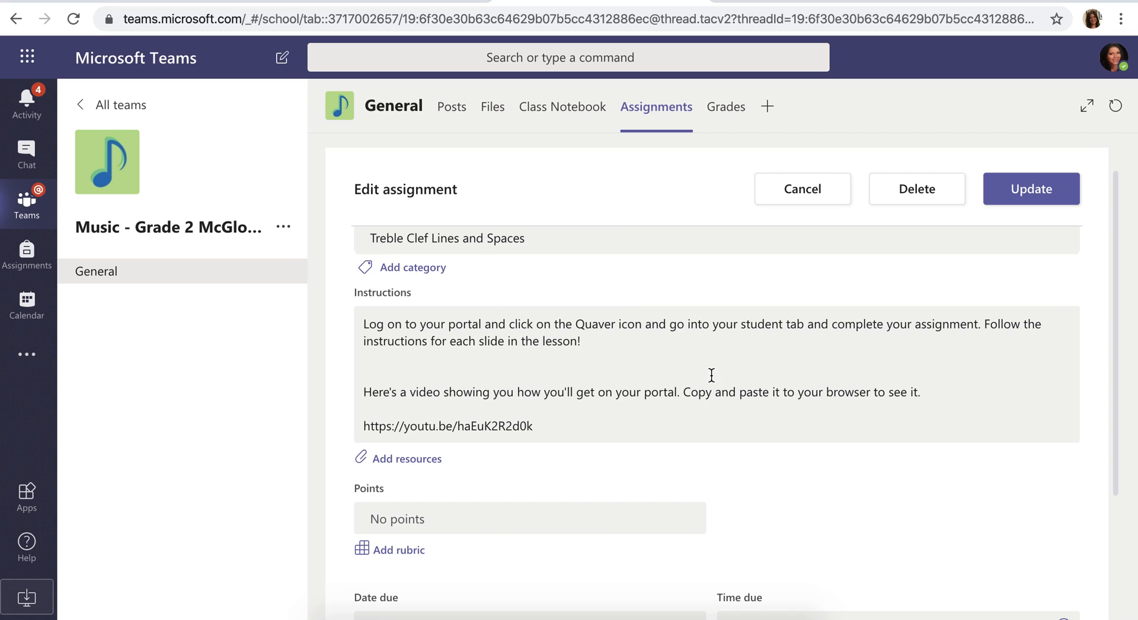